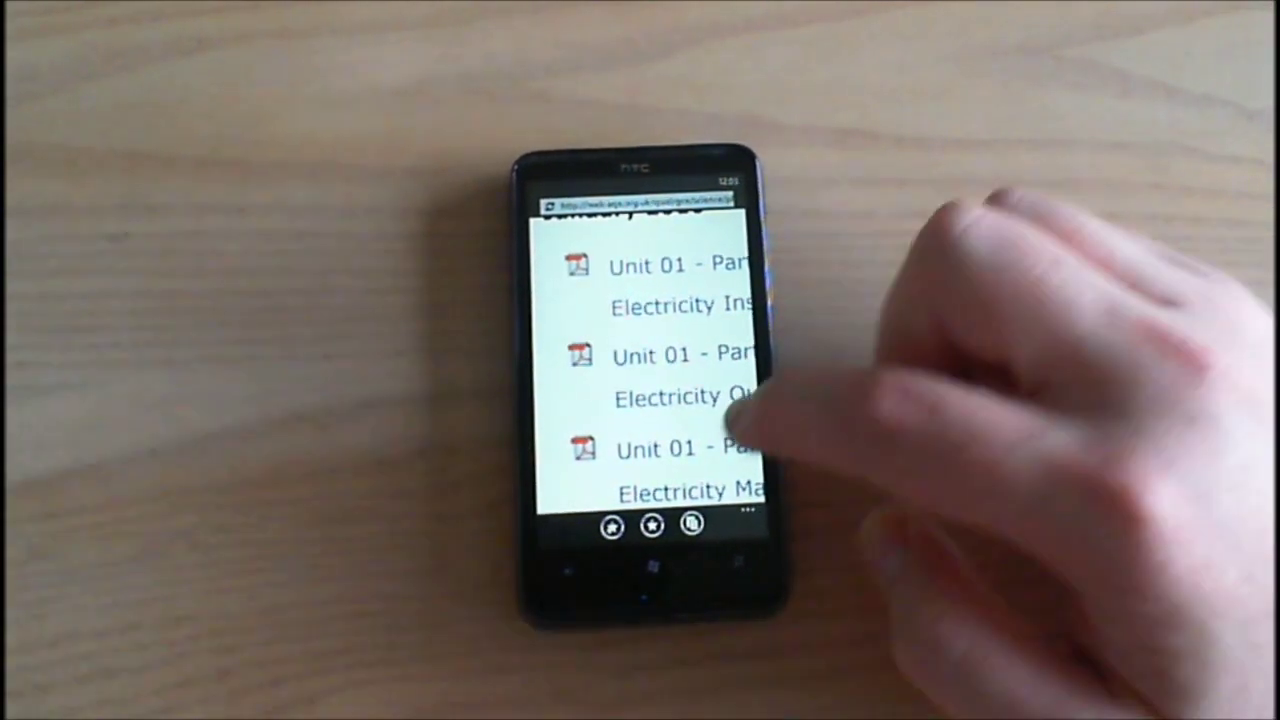
scroll("down", 3)
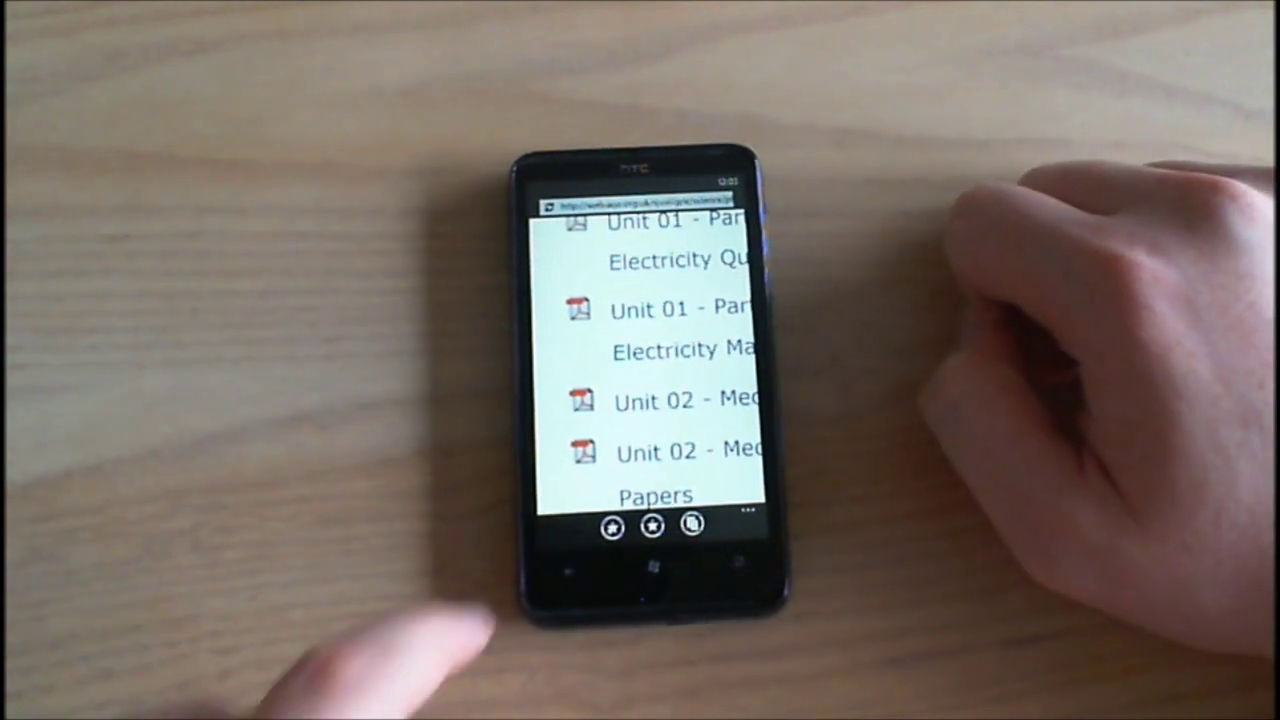